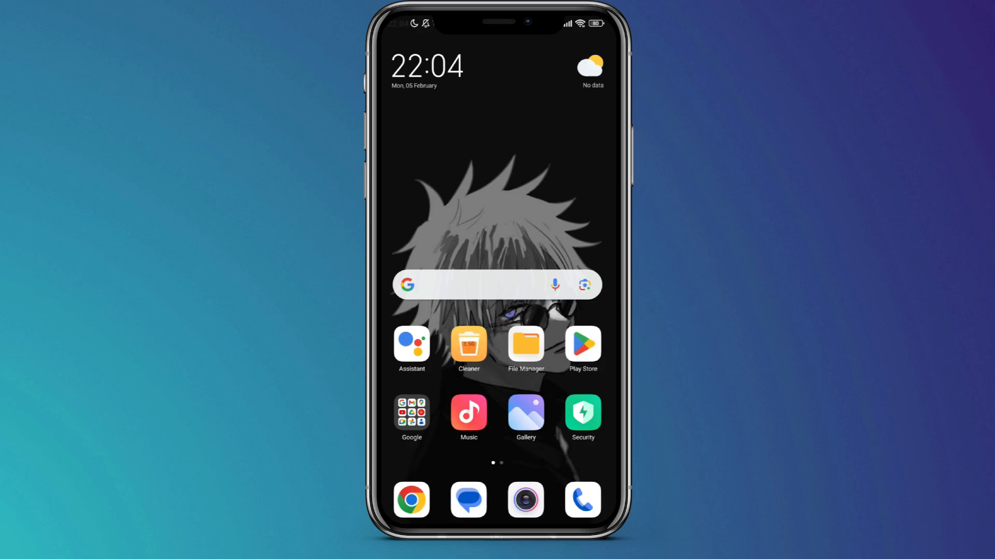
- Launch the Play Store from the home screen and activate its app search
left_click(581, 348)
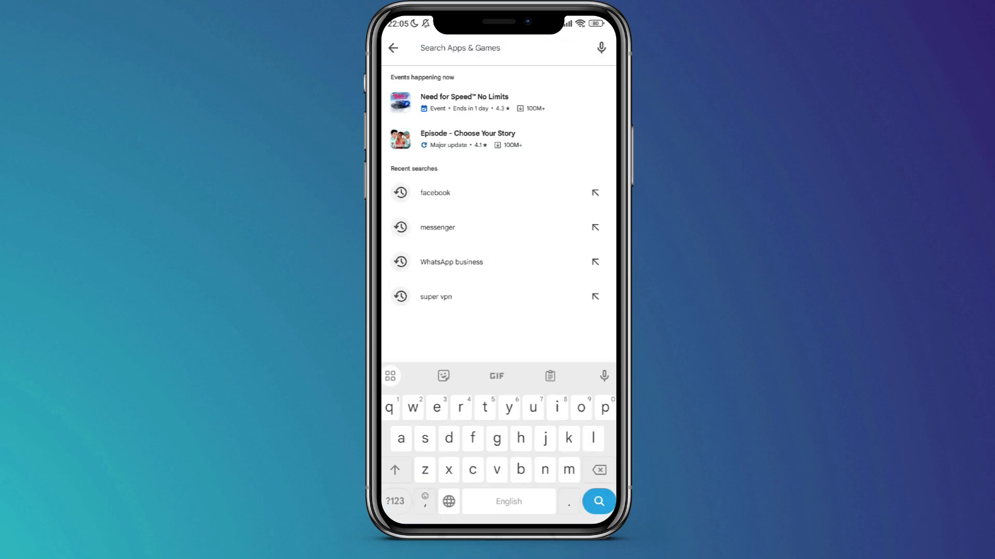
- Go to Settings > Apps > Manage apps and open Facebook's App info page
left_click(434, 193)
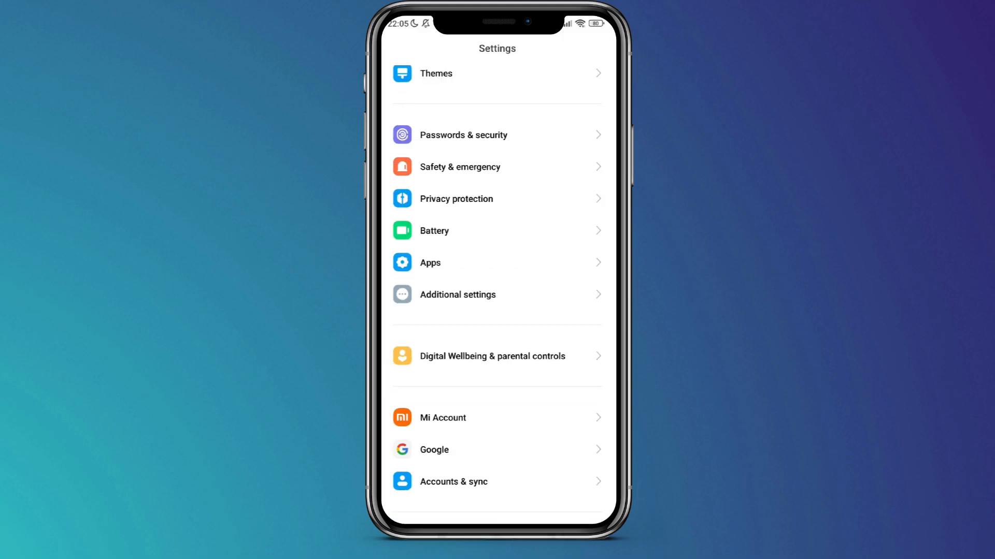
left_click(496, 262)
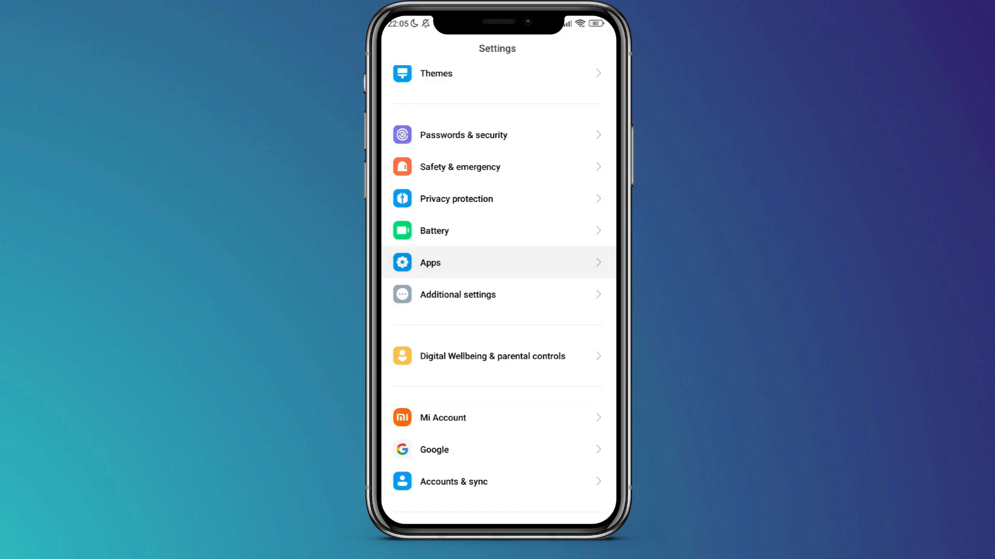
left_click(429, 262)
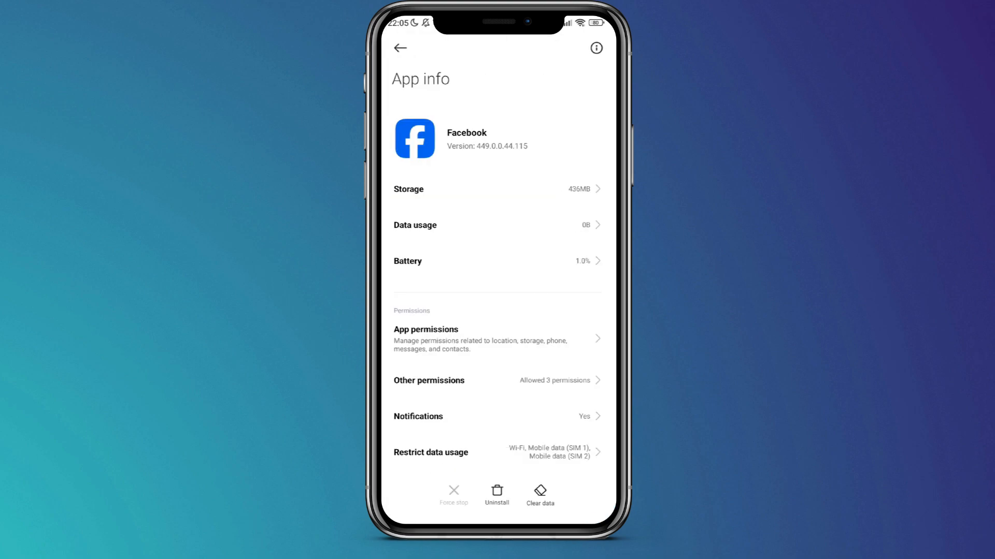
- Open Facebook's Storage details and request Clear cache so the confirmation prompt appears
left_click(538, 495)
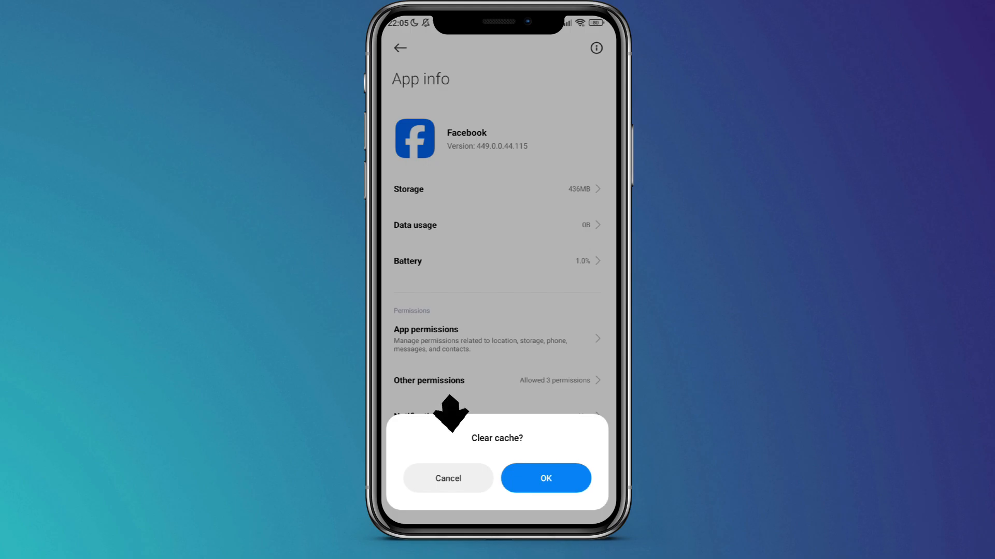
left_click(544, 479)
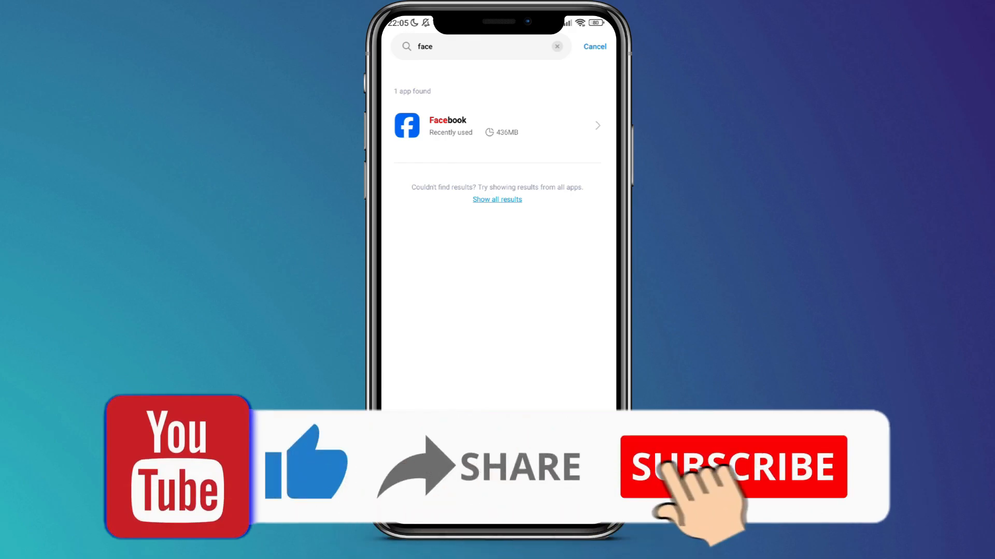
- Select Facebook from the 'face' search results in Manage apps
left_click(733, 467)
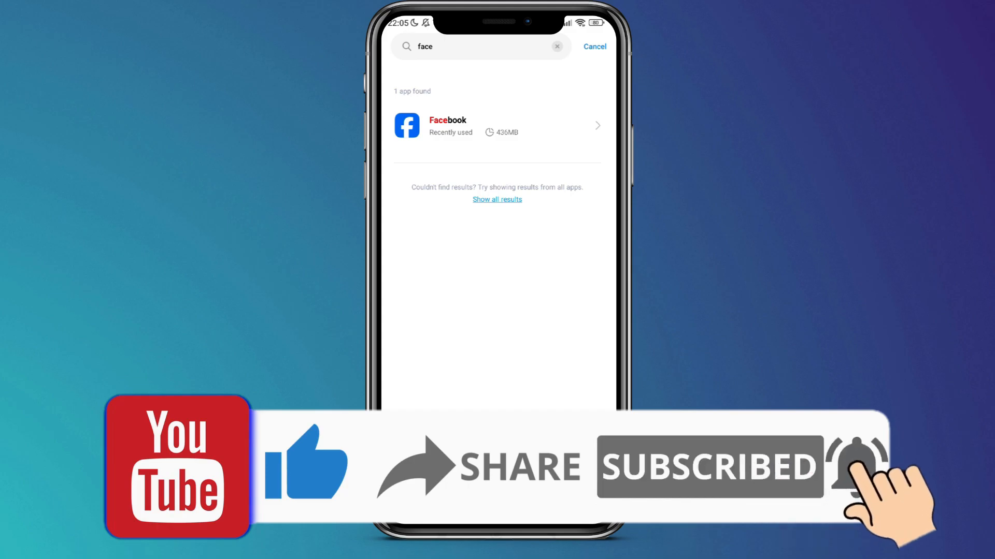